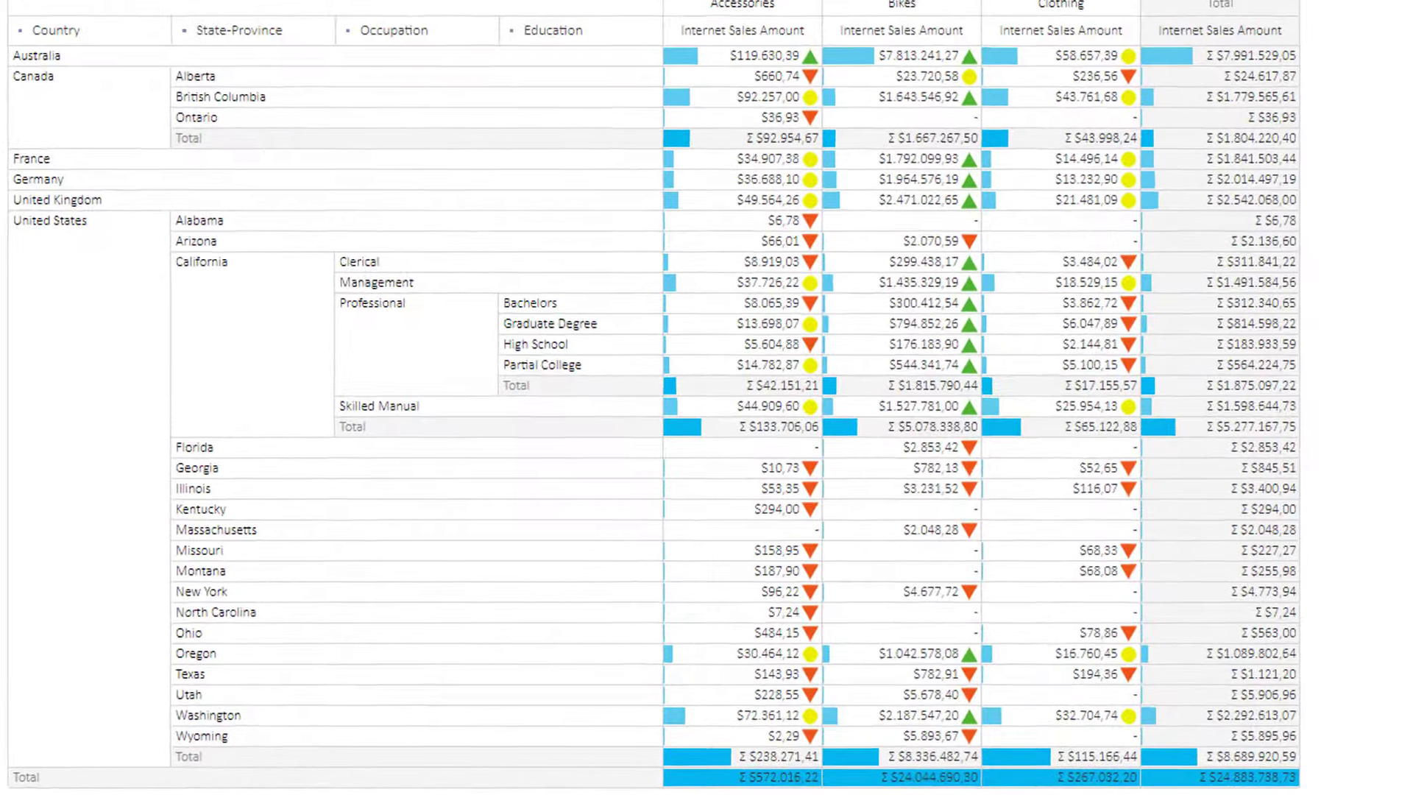
# - Scroll the analysis grid, then switch browser tabs to leave the grid and dashboard
pyautogui.scroll(-3)
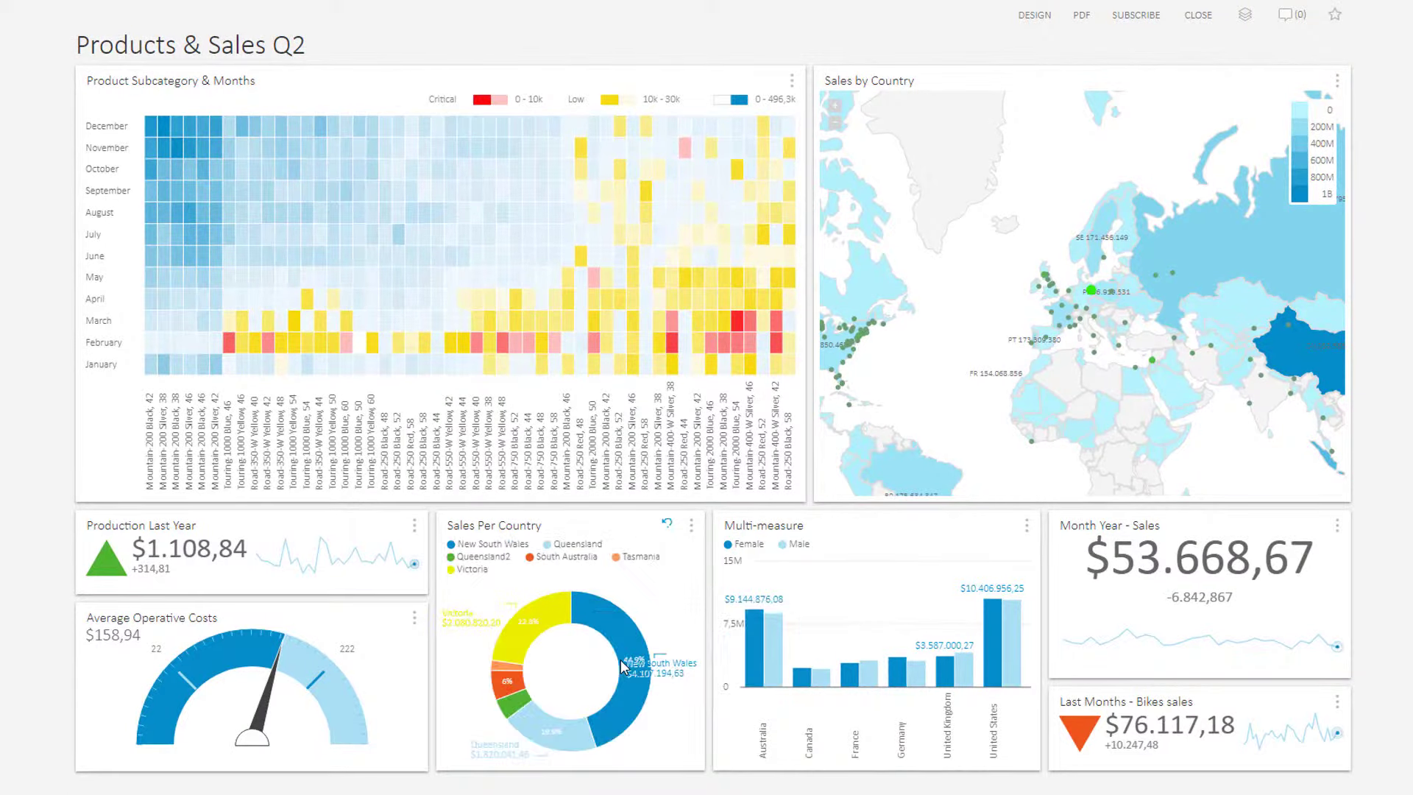
pyautogui.rightClick(635, 661)
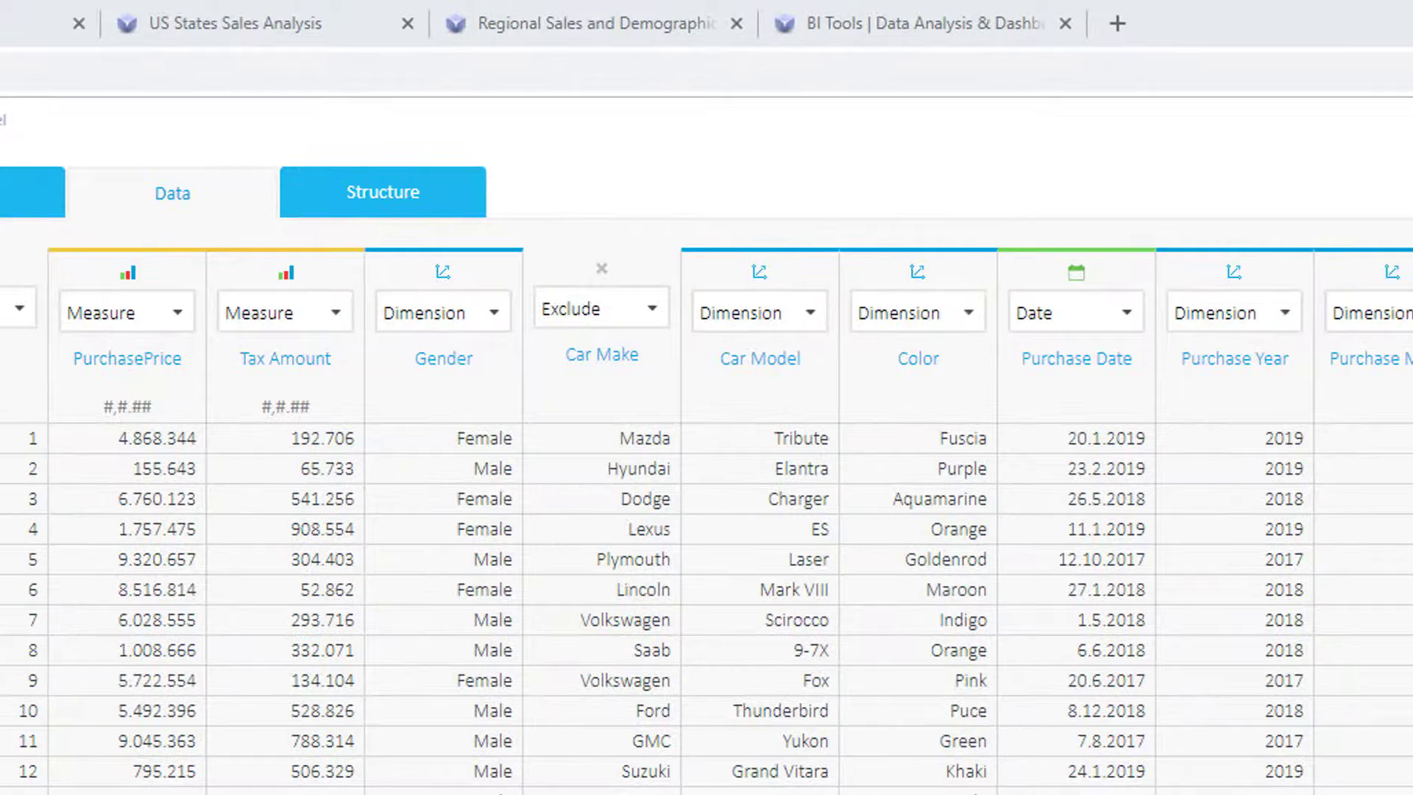
pyautogui.click(80, 23)
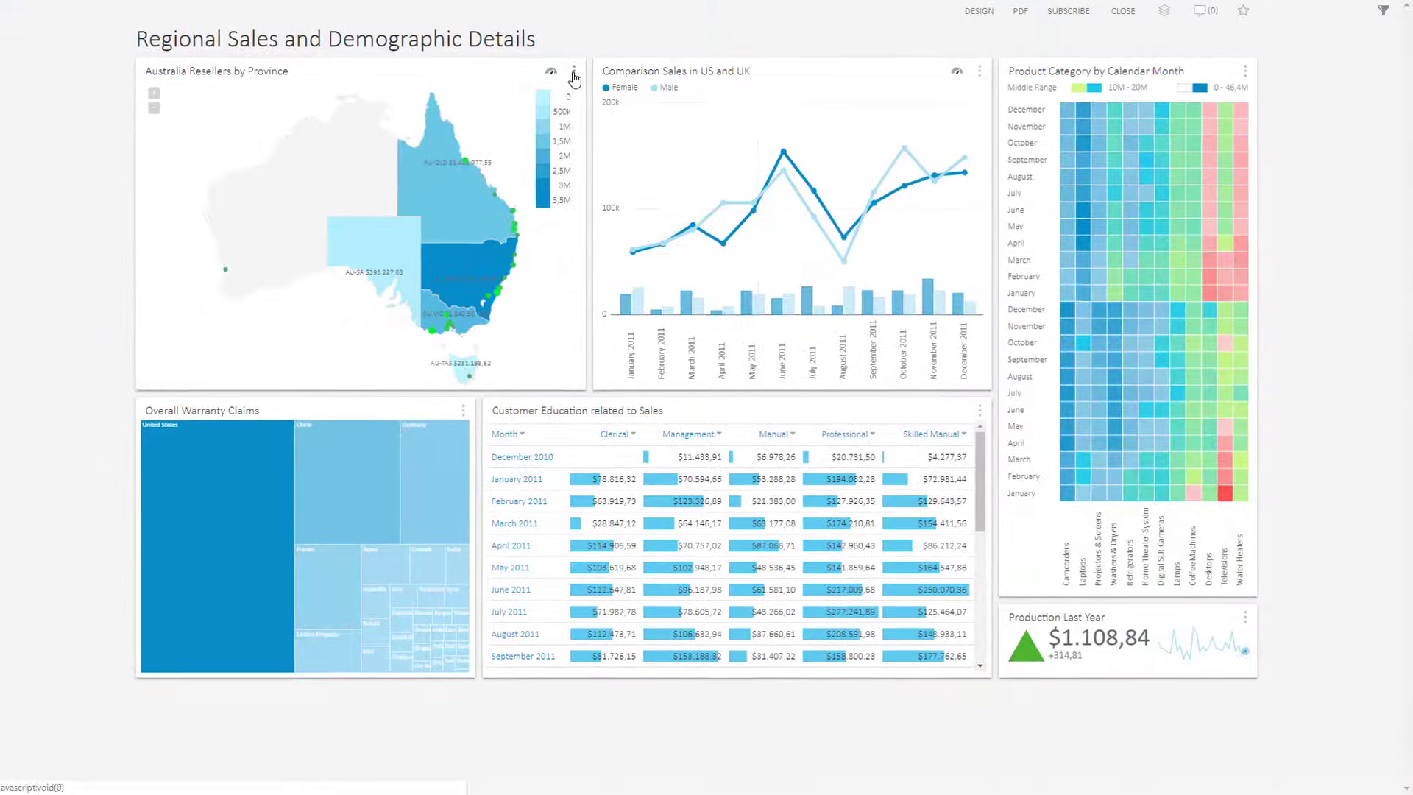
# - Switch to the Regional Sales and Demographic Details browser tab
pyautogui.click(551, 72)
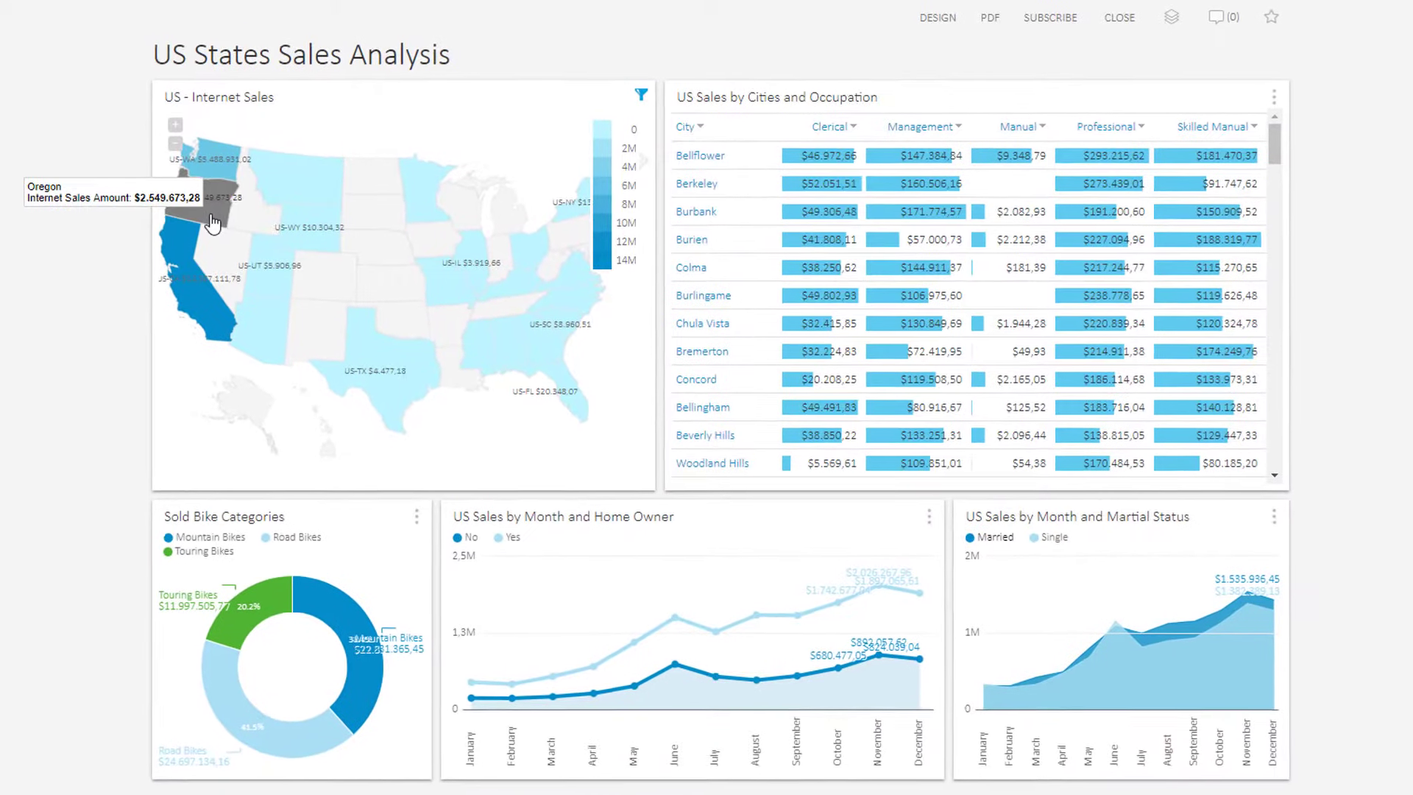
# - Select Oregon on the US - Internet Sales map to filter every widget
pyautogui.click(203, 194)
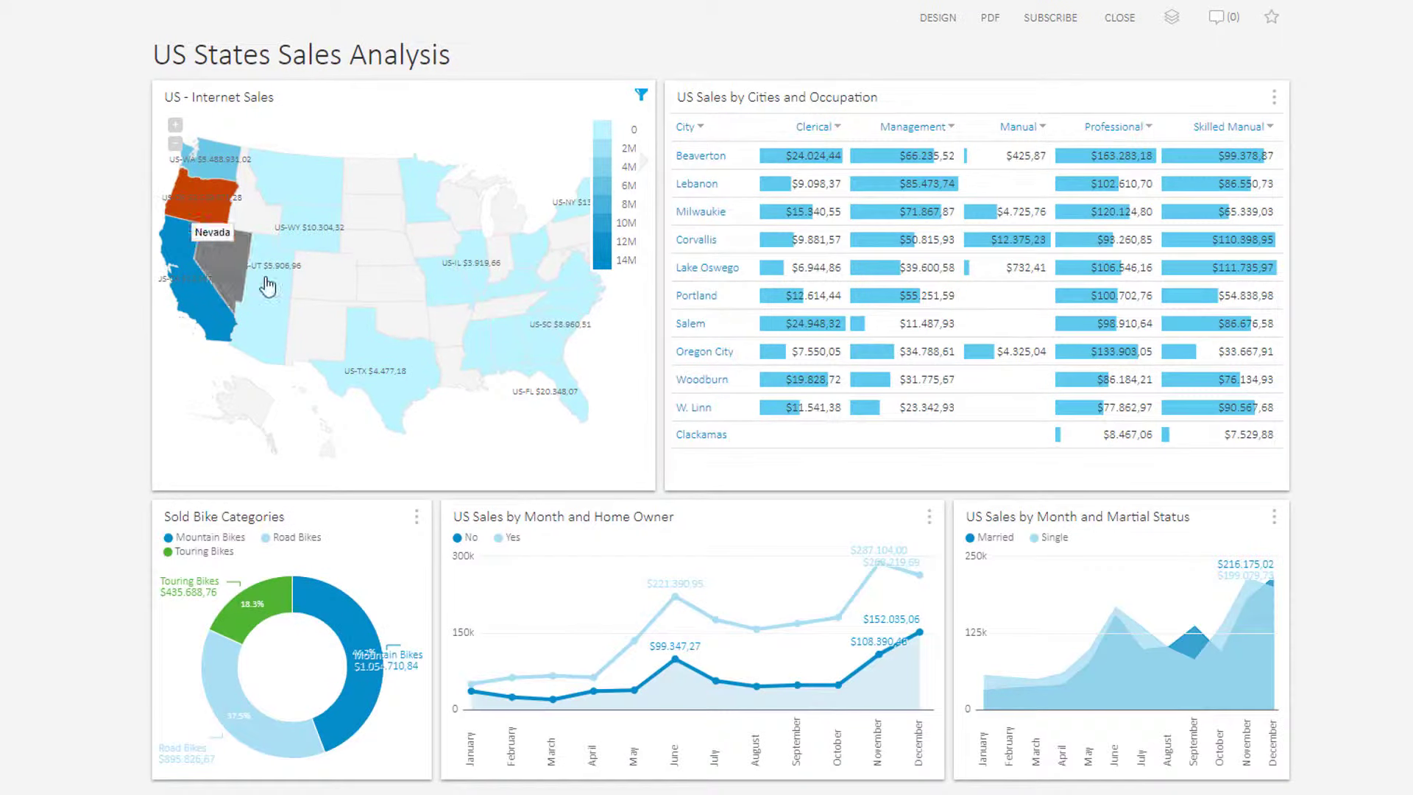
pyautogui.moveTo(541, 396)
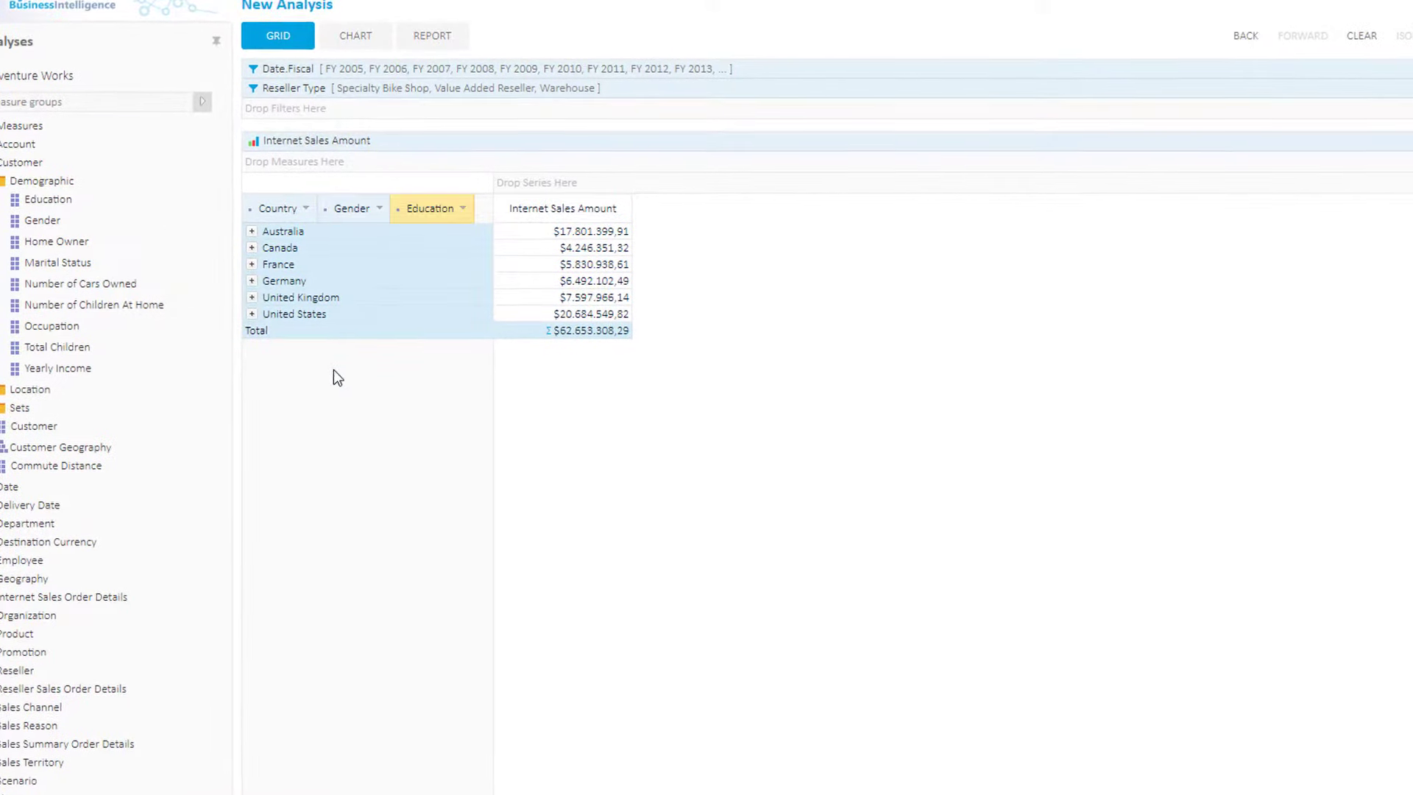
# - Expand United Kingdom by gender, Mountain Bikes by education, Australia by state, then drill Australia in the chart
pyautogui.click(252, 298)
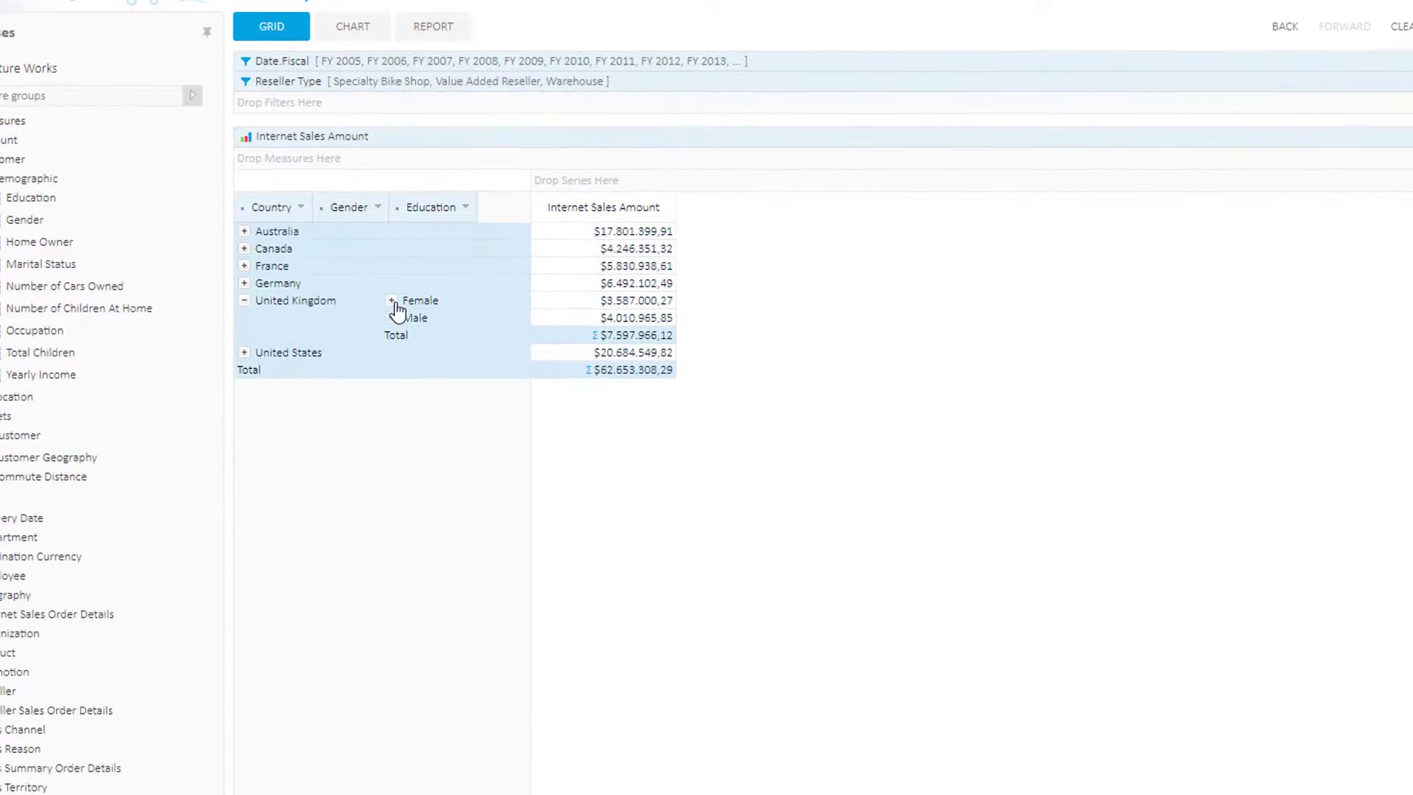
pyautogui.click(390, 301)
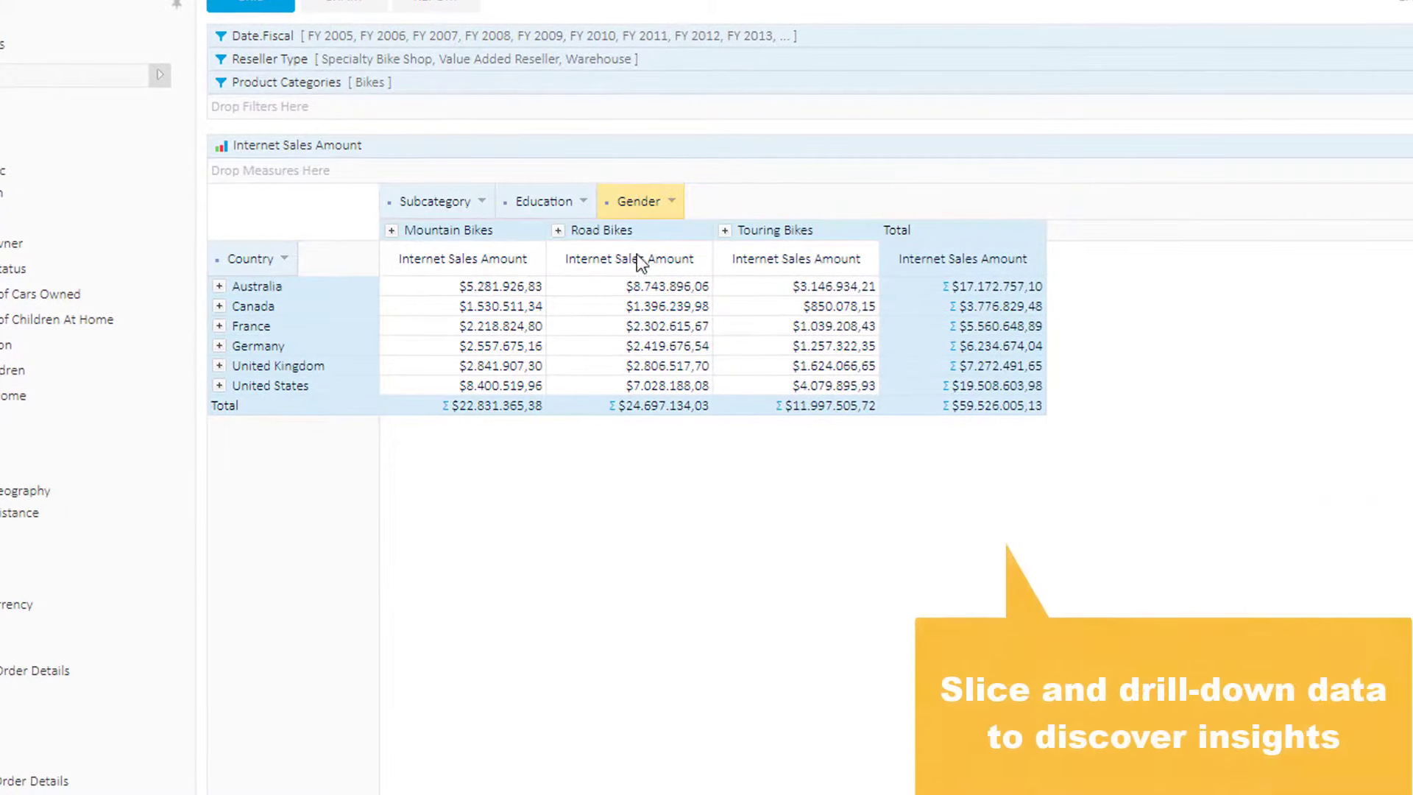
pyautogui.click(391, 229)
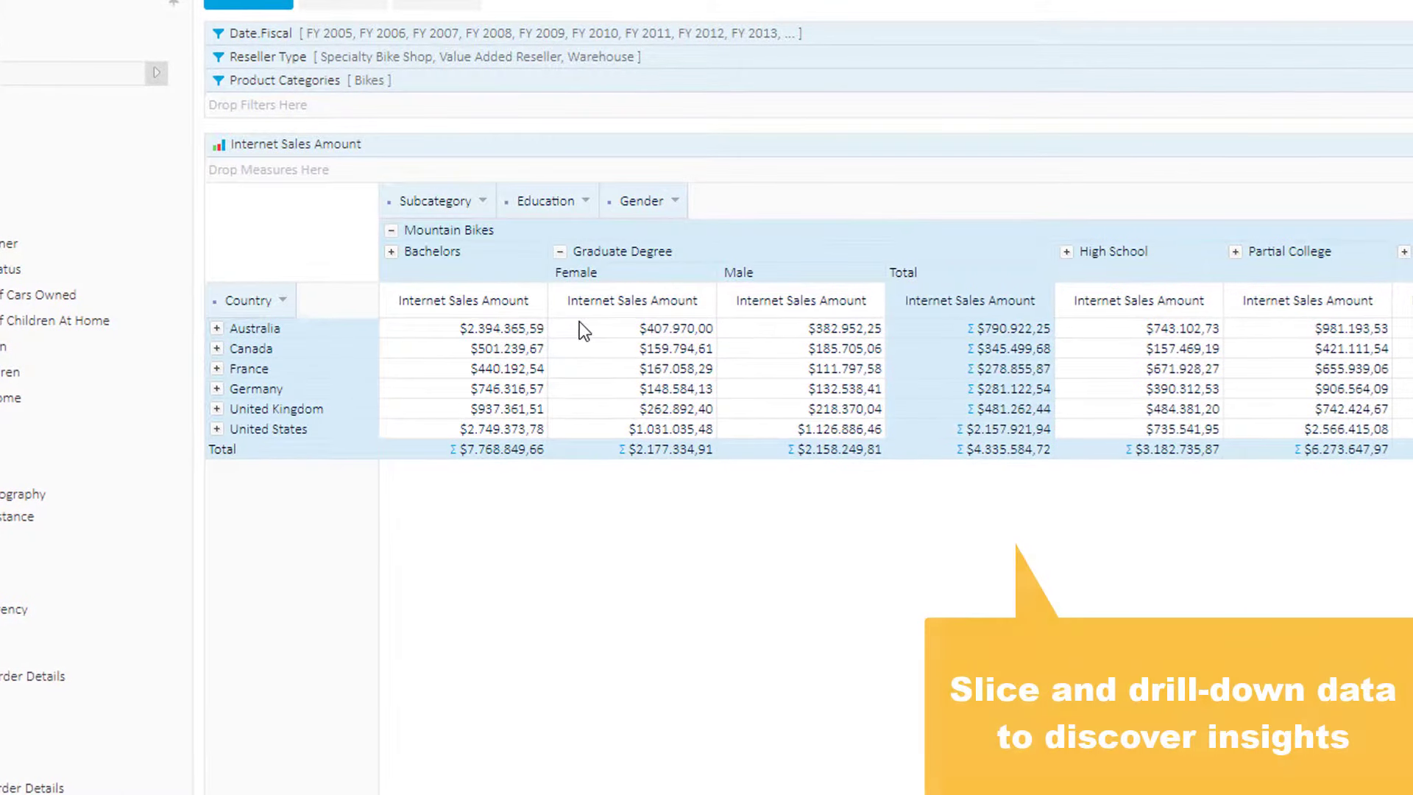
pyautogui.click(216, 329)
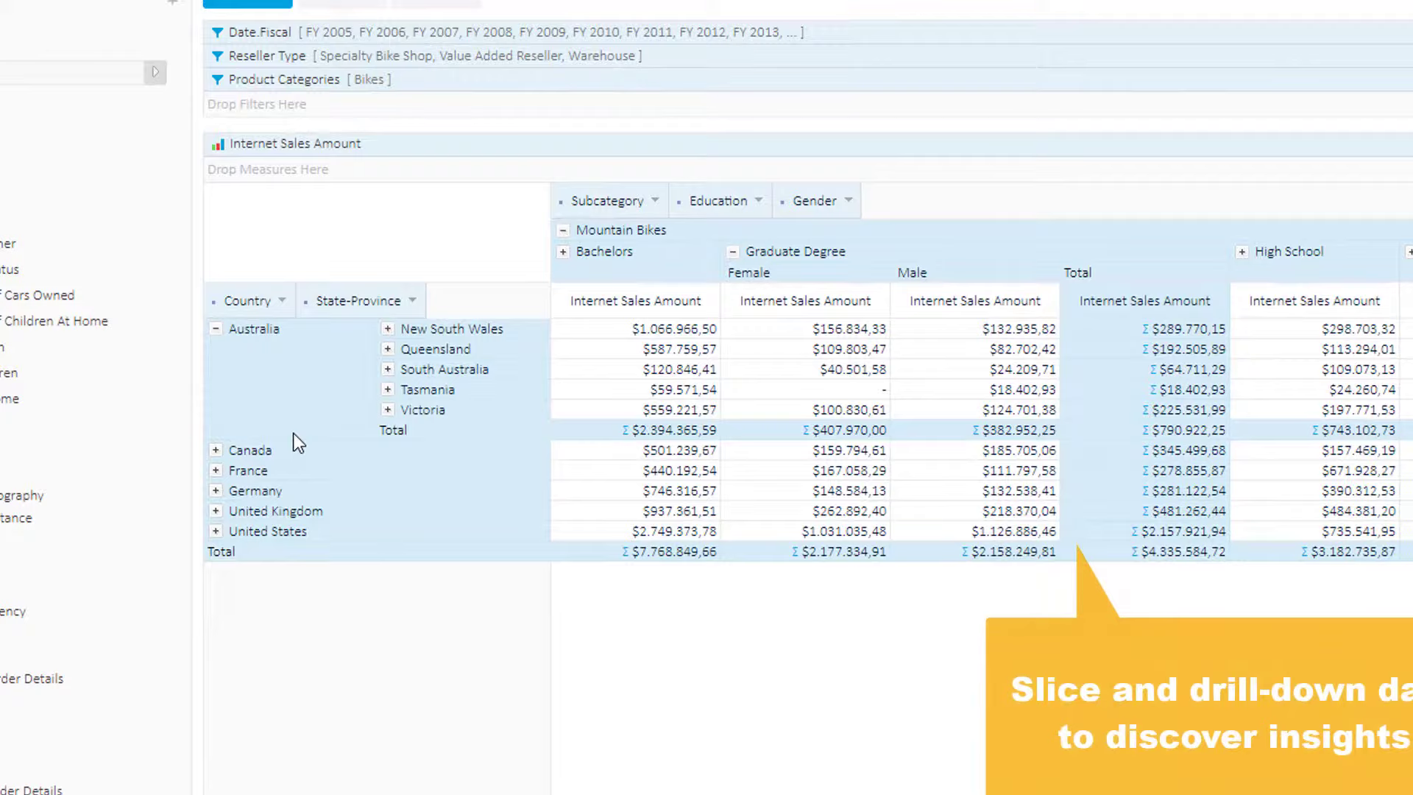
pyautogui.click(320, 48)
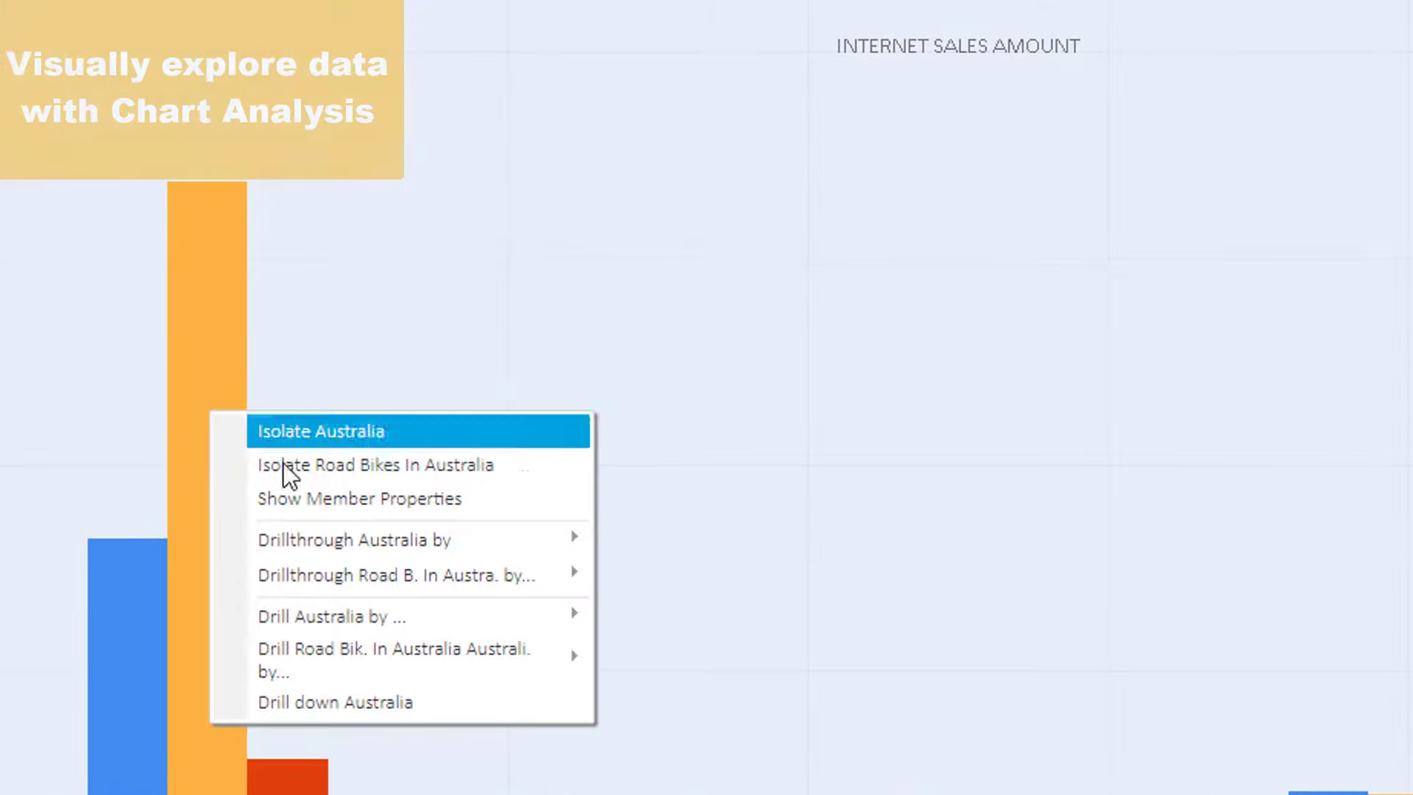
pyautogui.click(330, 617)
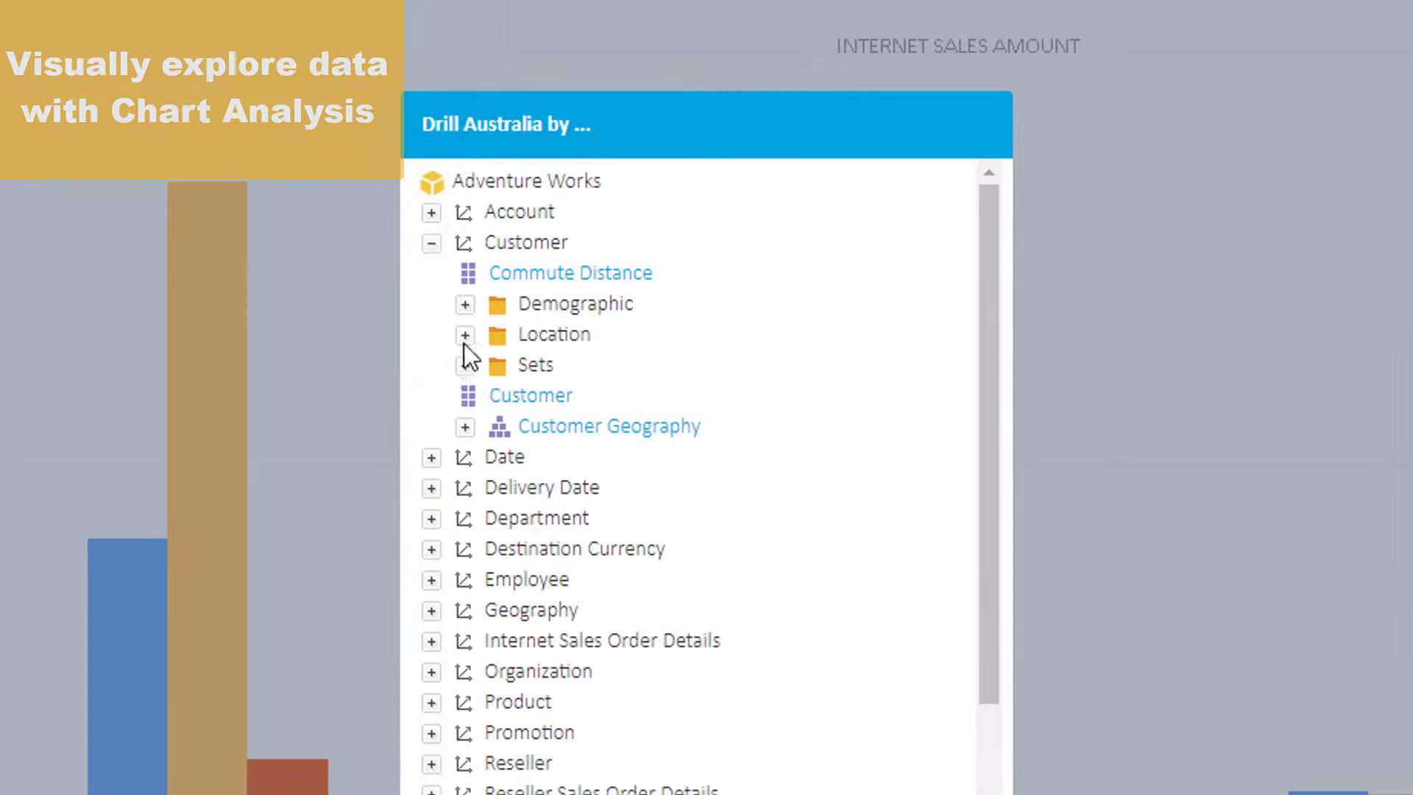